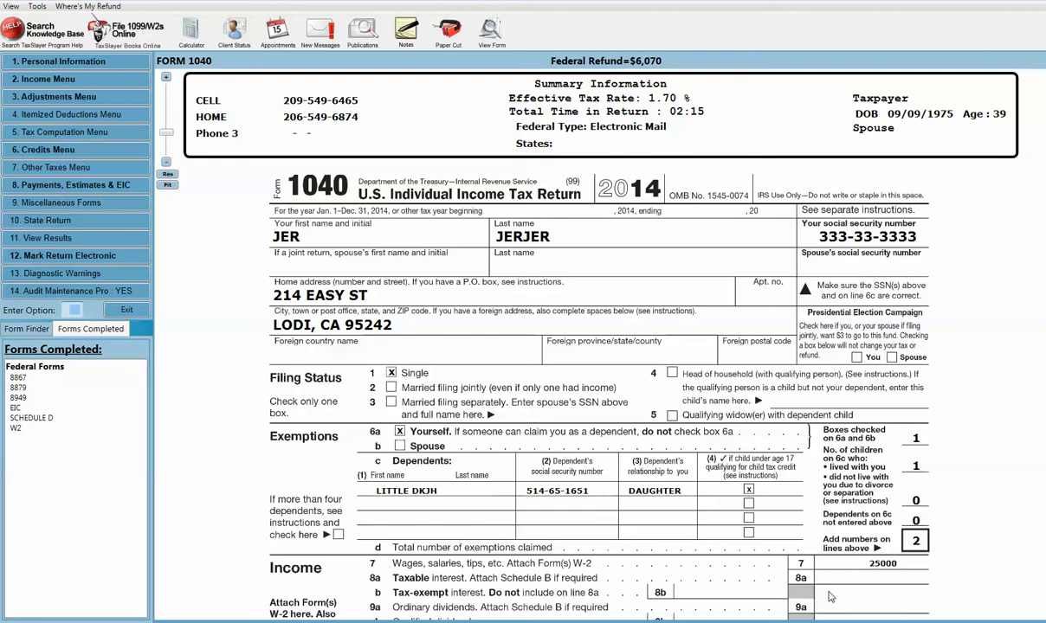
mouse_move(737, 572)
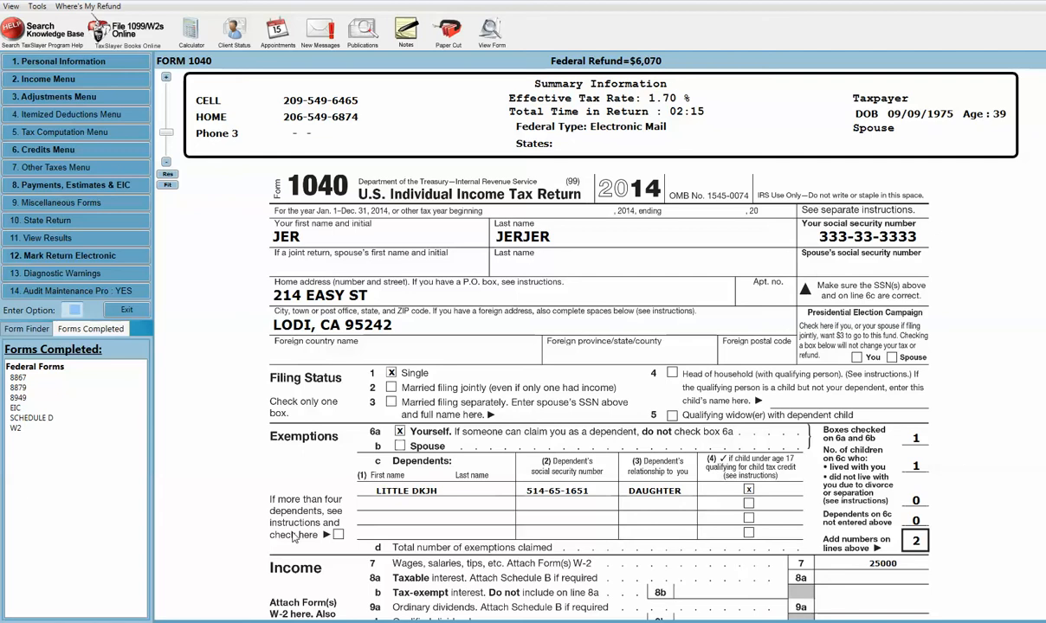
mouse_move(256, 490)
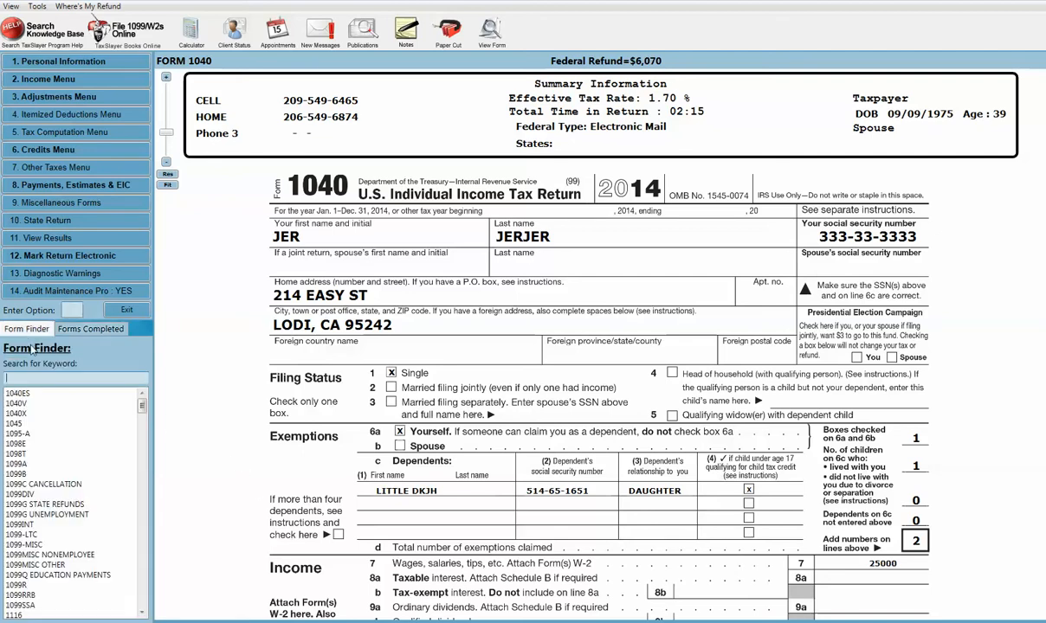
- Find Form 1040X via Form Finder (104) and acknowledge the printed original copy reminder
text(104)
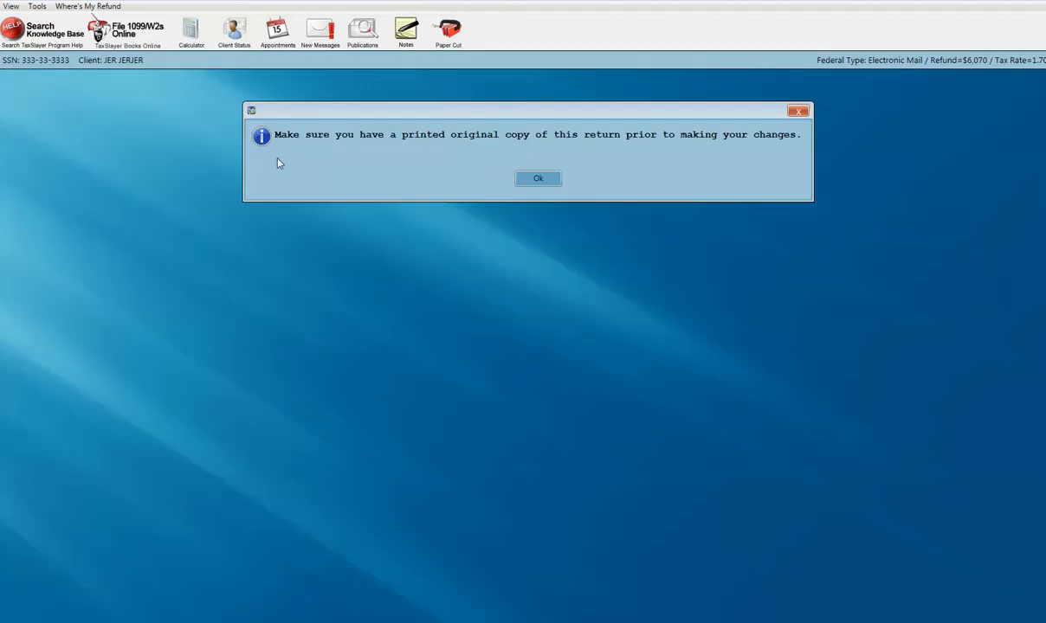
mouse_move(655, 142)
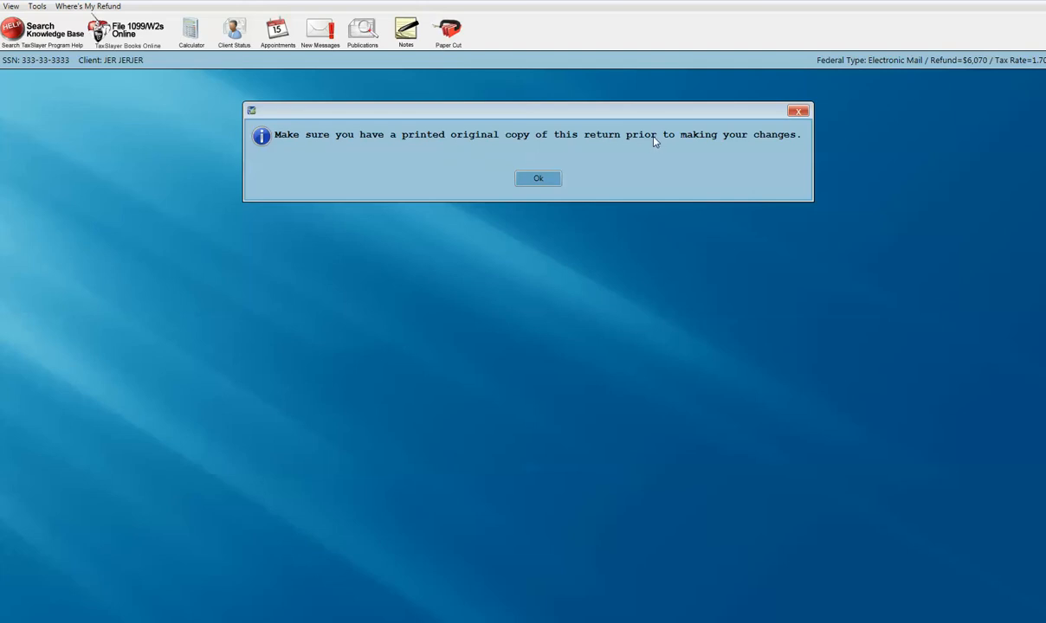
mouse_move(651, 144)
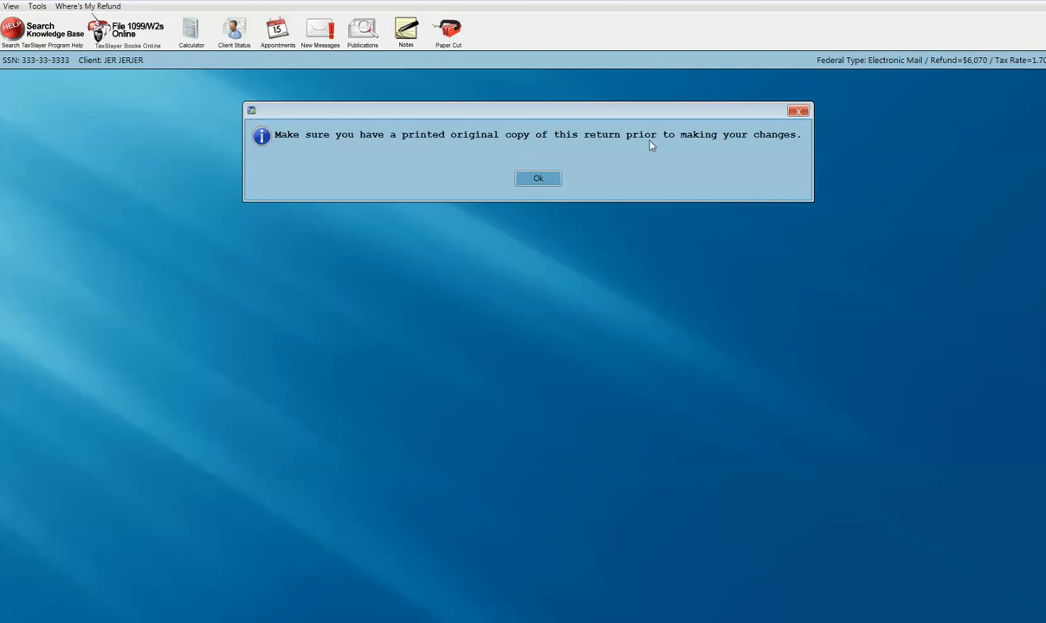
click(537, 179)
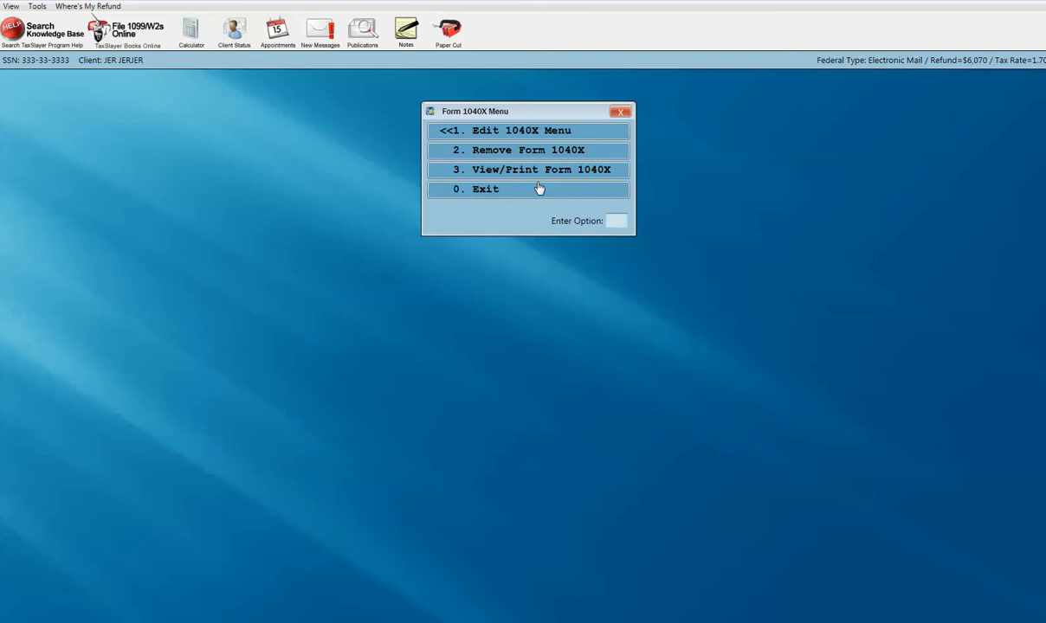
mouse_move(516, 135)
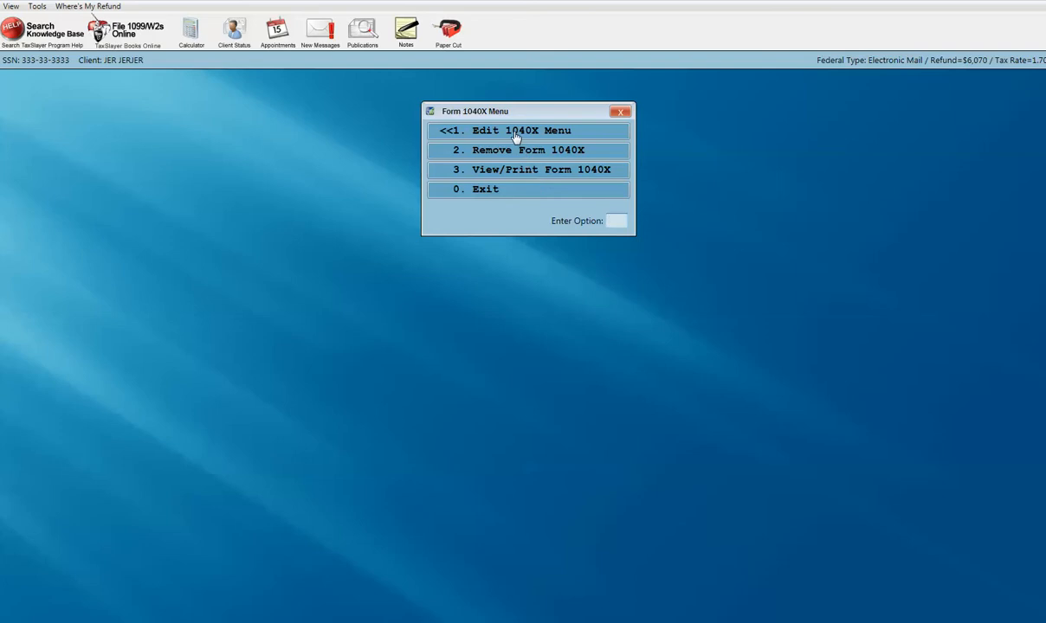
- Enter the 1040X edit screen and pull current return data into the Original column
click(520, 130)
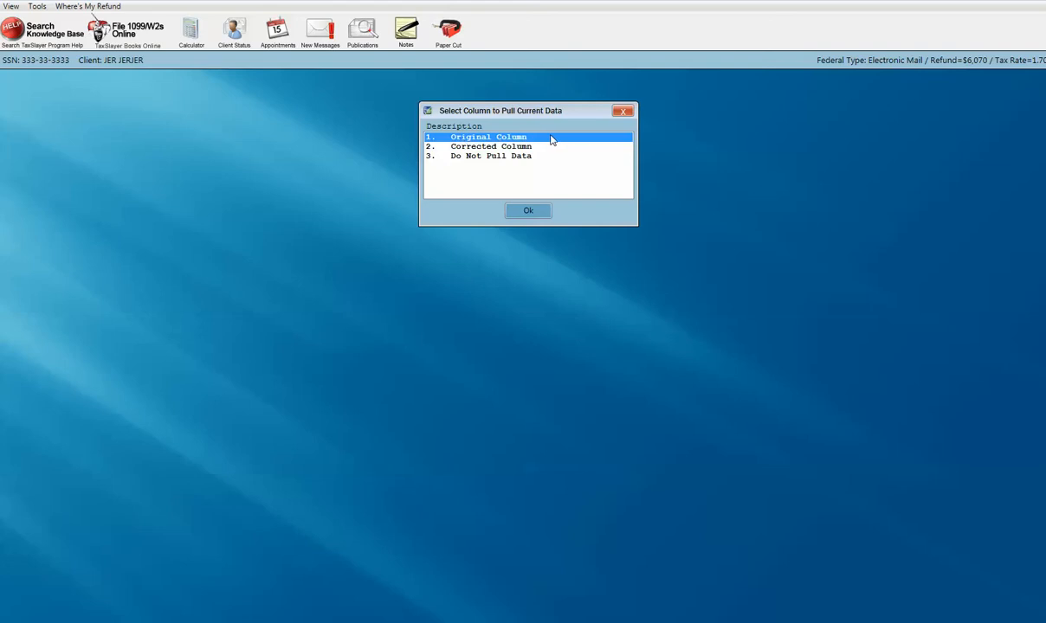
click(527, 211)
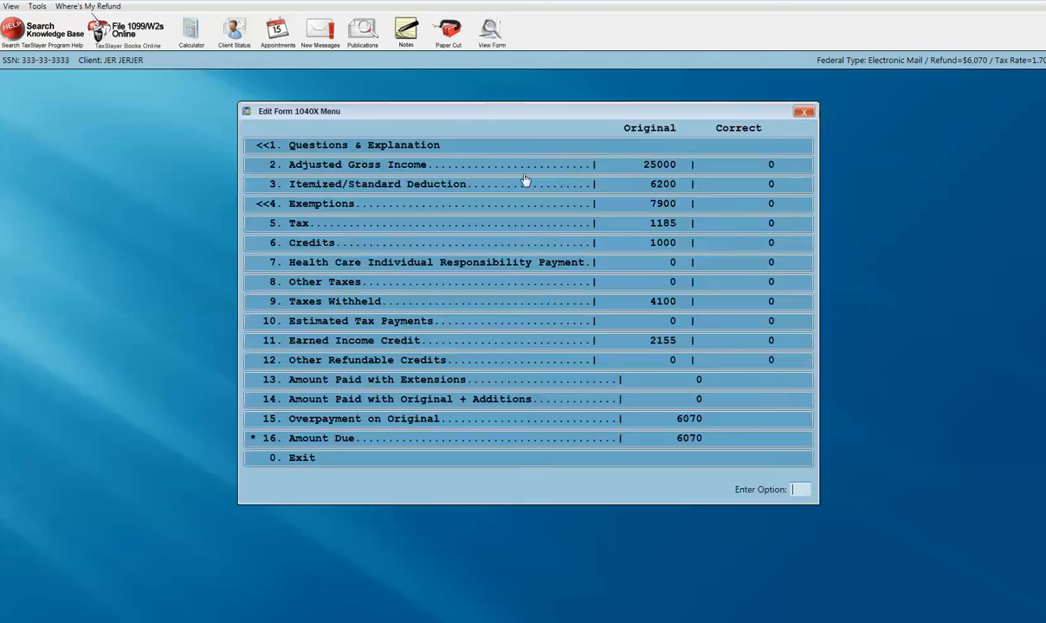
mouse_move(676, 386)
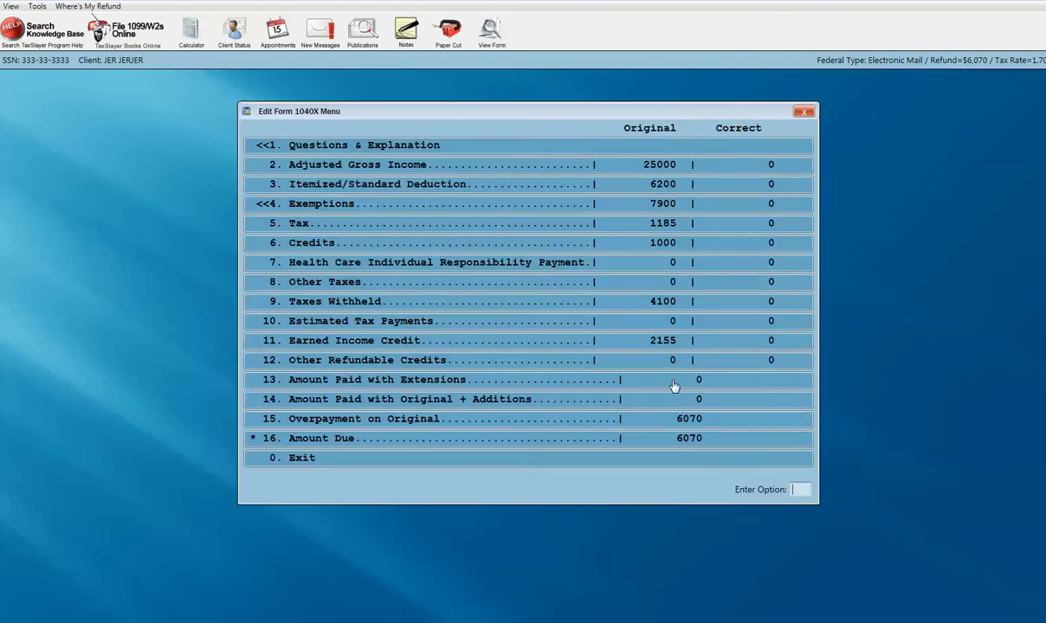
mouse_move(655, 215)
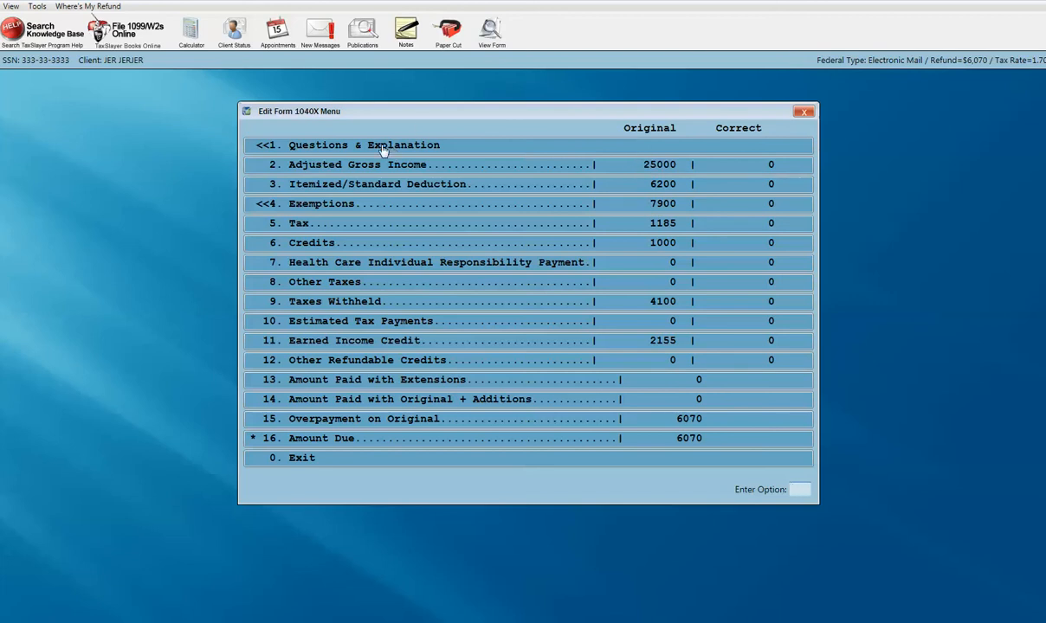
mouse_move(380, 142)
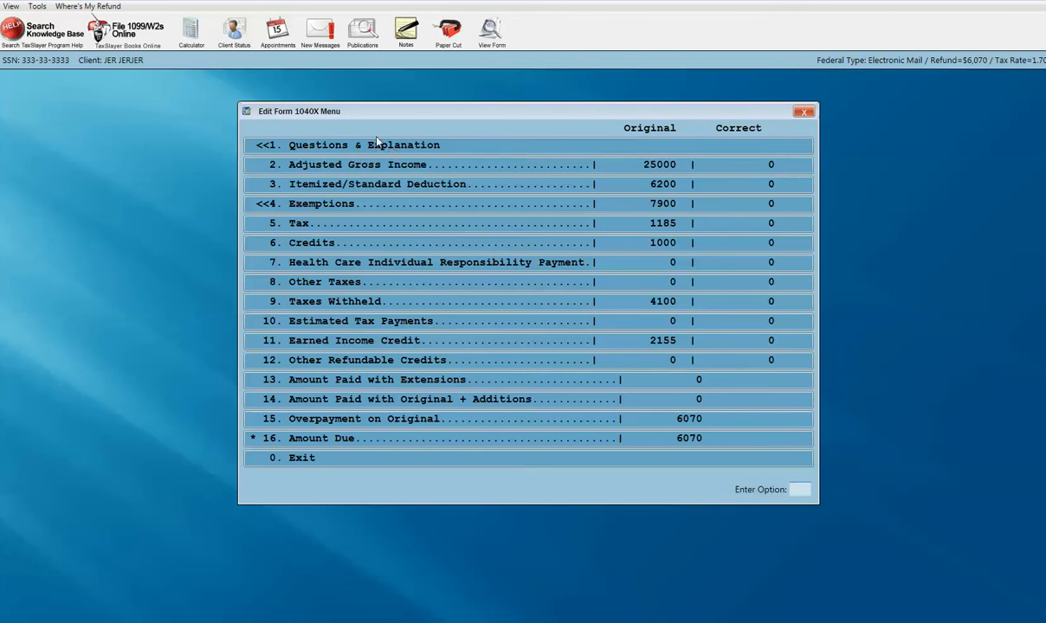
mouse_move(397, 149)
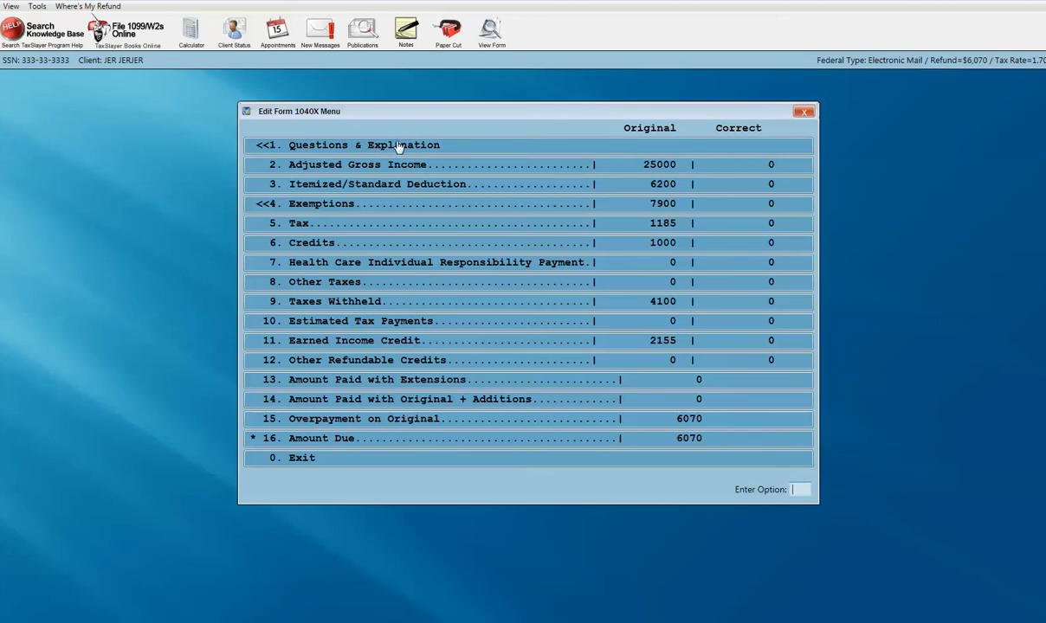
mouse_move(286, 295)
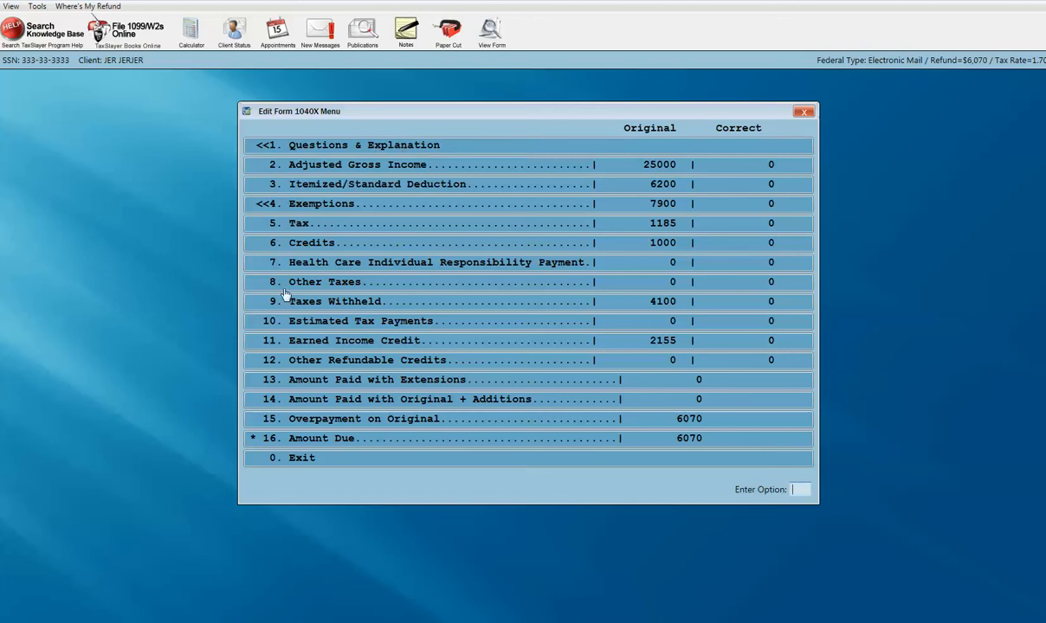
mouse_move(741, 149)
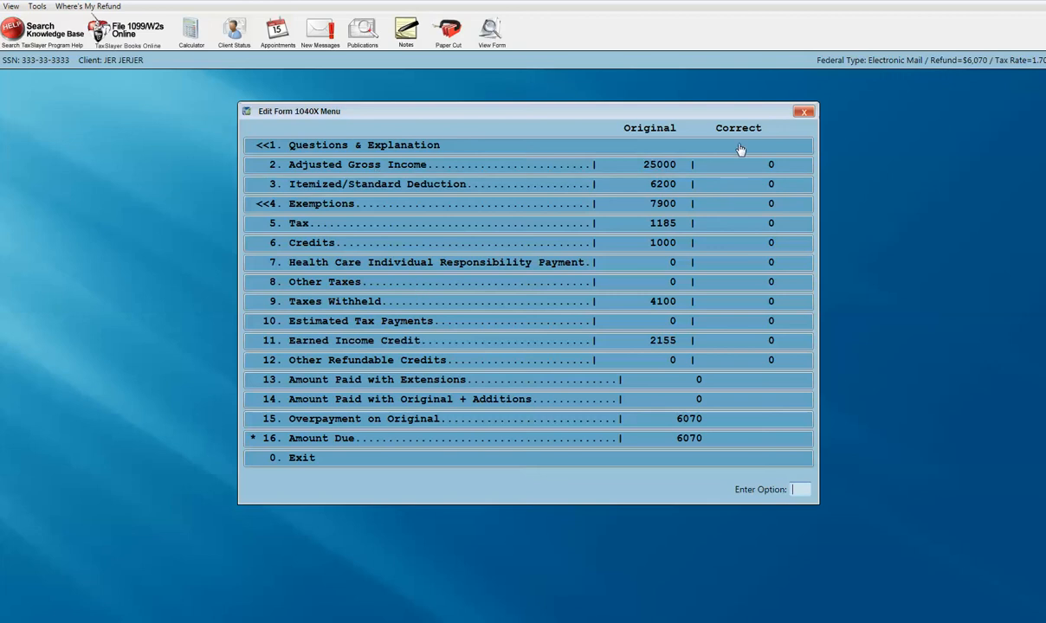
mouse_move(772, 389)
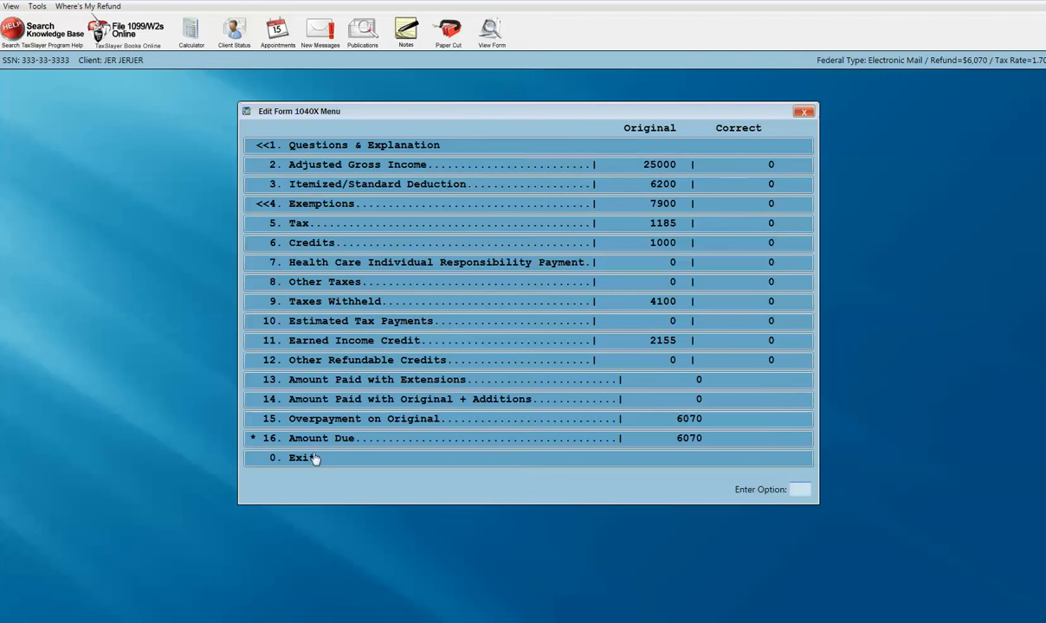
- Exit the Edit Form 1040X screen back to the Form 1040X menu
click(300, 457)
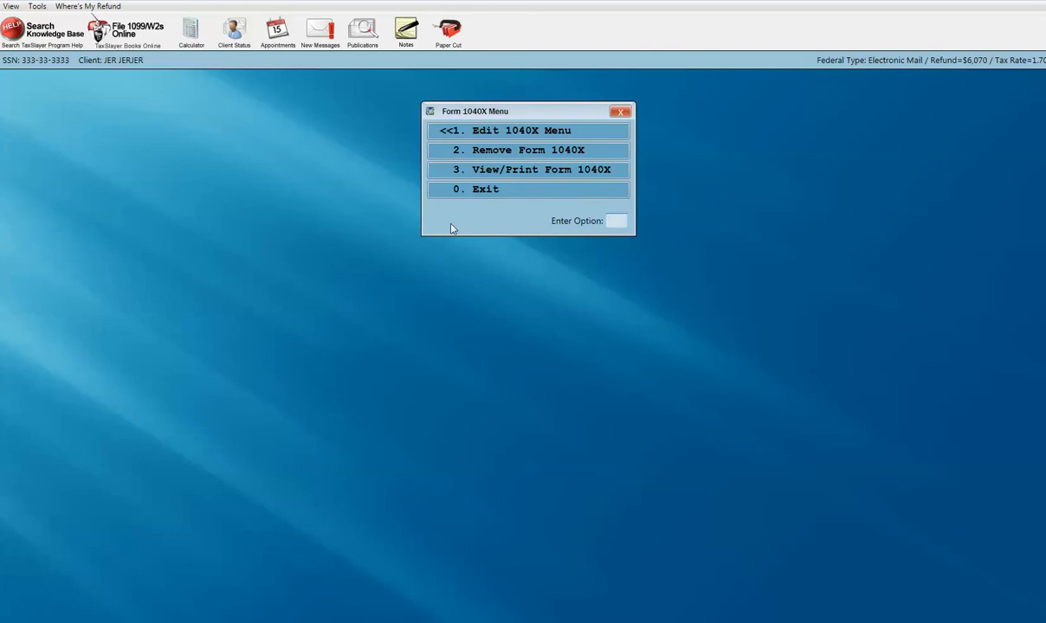
mouse_move(478, 149)
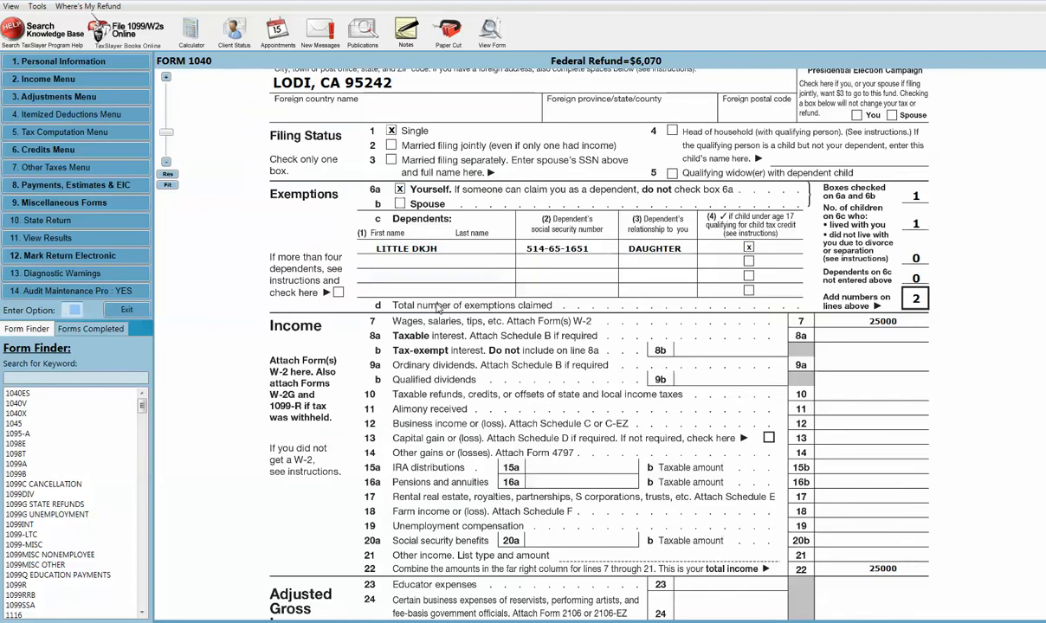
mouse_move(771, 339)
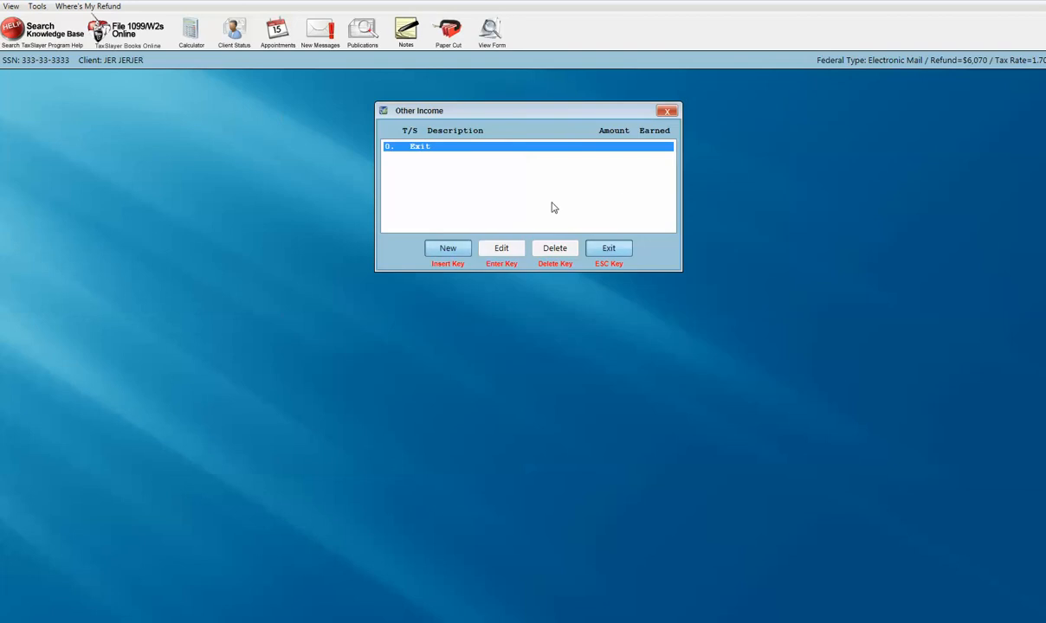
- Add a new other income item CONSULTING for 5000, marked Y as earned income
click(447, 249)
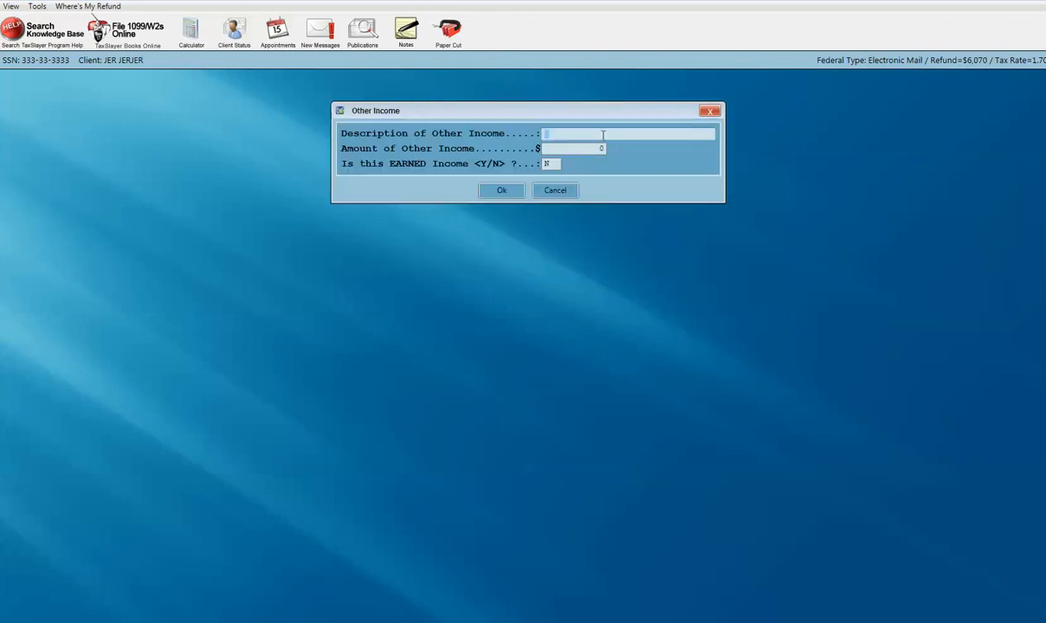
text(CONSULTING)
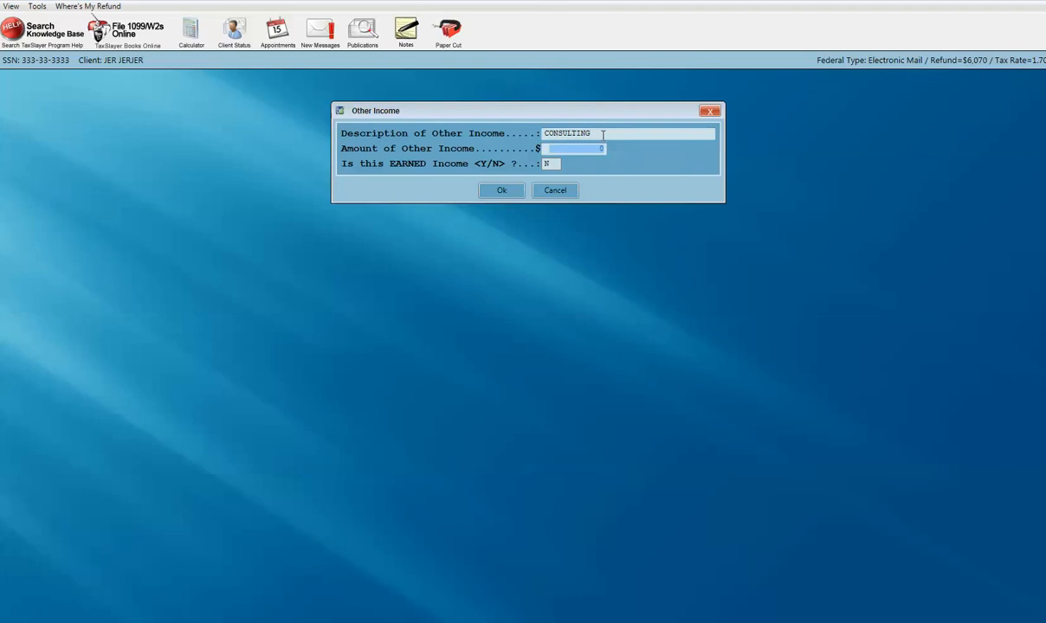
text(5000)
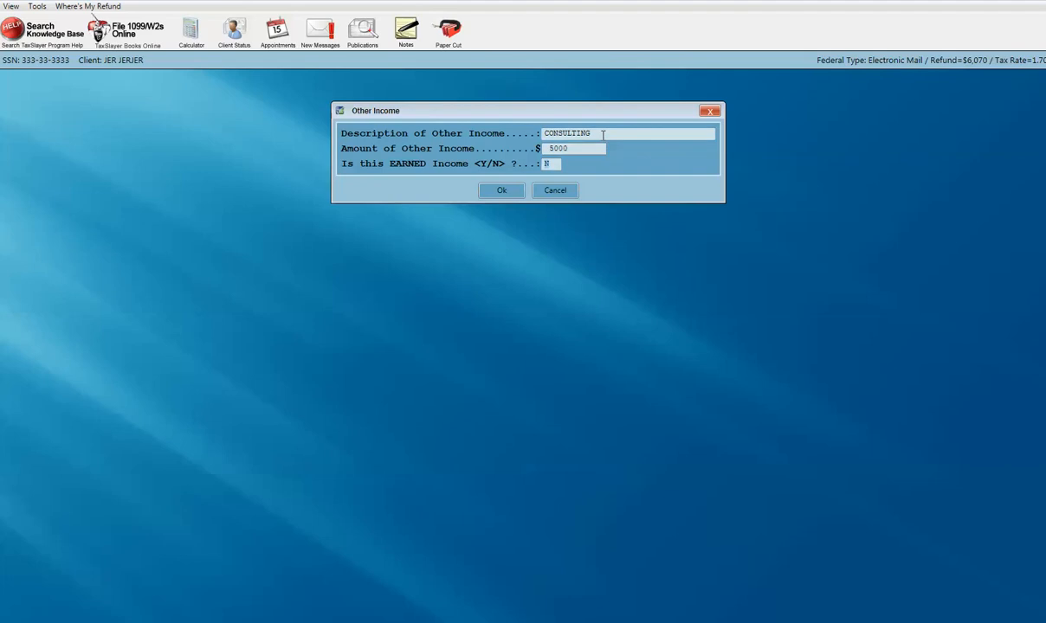
text(Y)
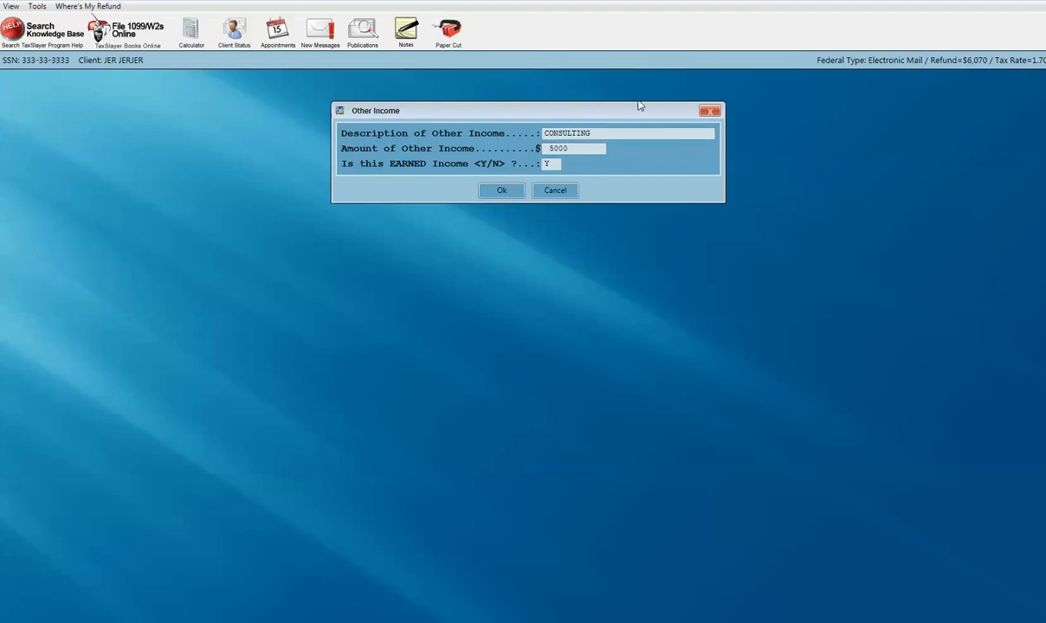
click(502, 189)
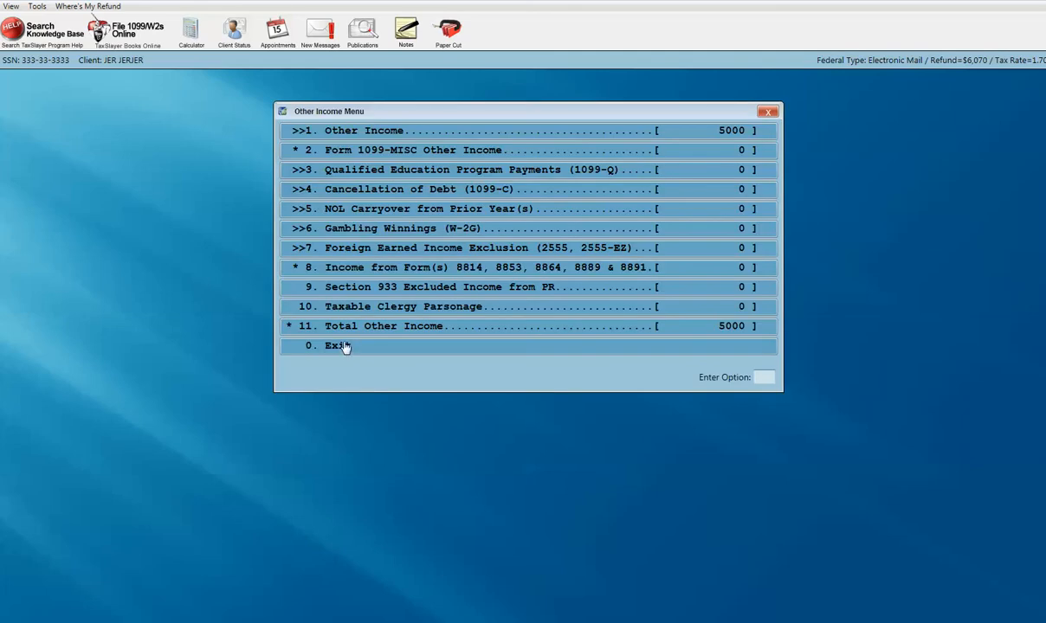
- Exit the Other Income menu to the Form 1040 summary showing a $3,938 federal refund
click(332, 346)
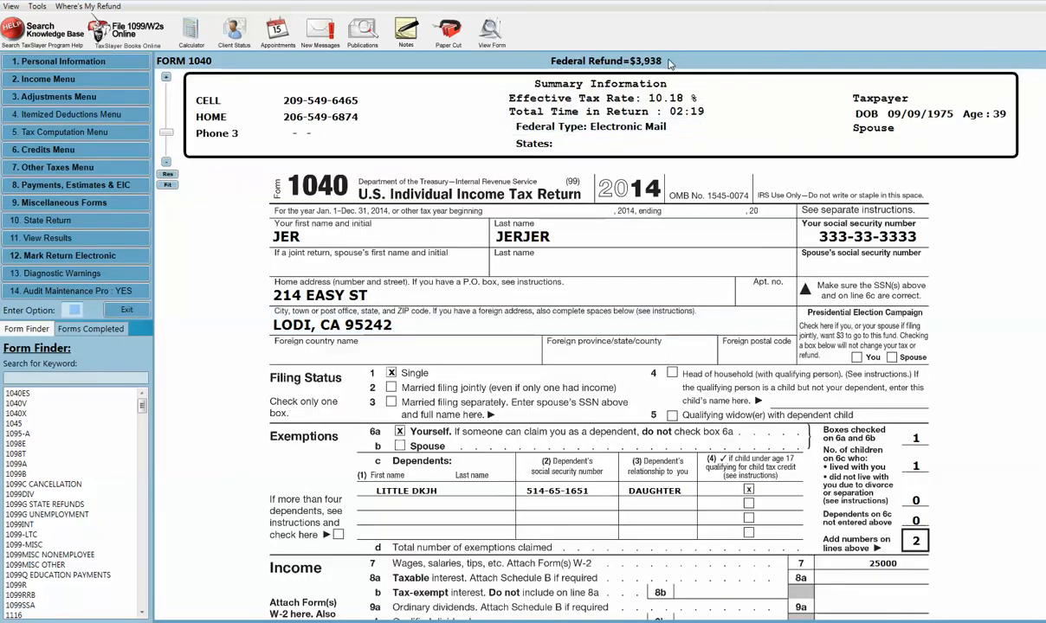
scroll(down, 3)
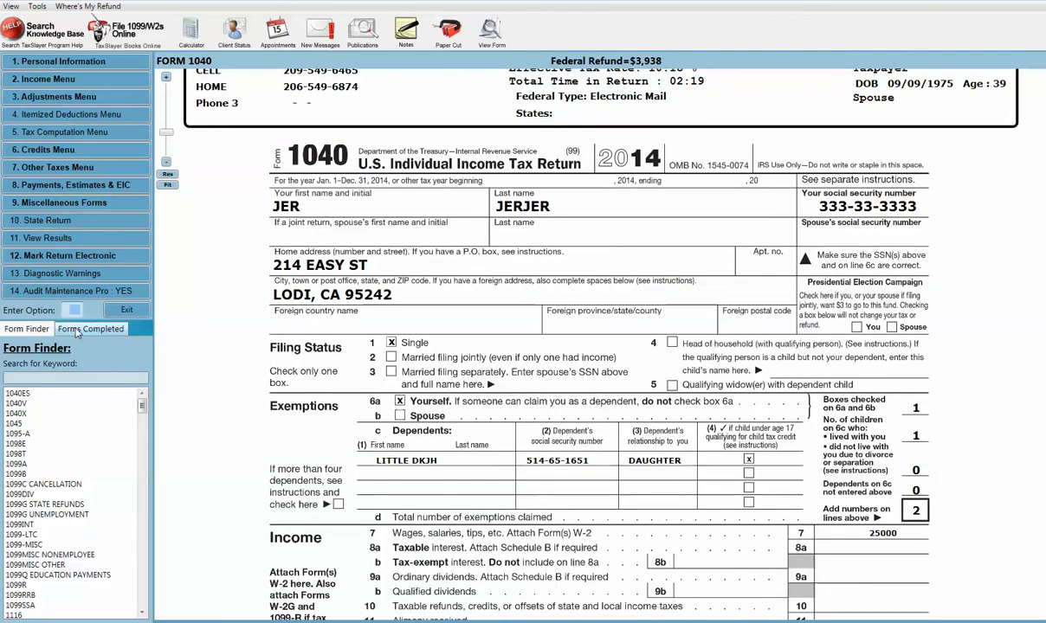
- Edit the 2014 amended return and pull current data into the Corrected column, giving 2132 due
click(90, 329)
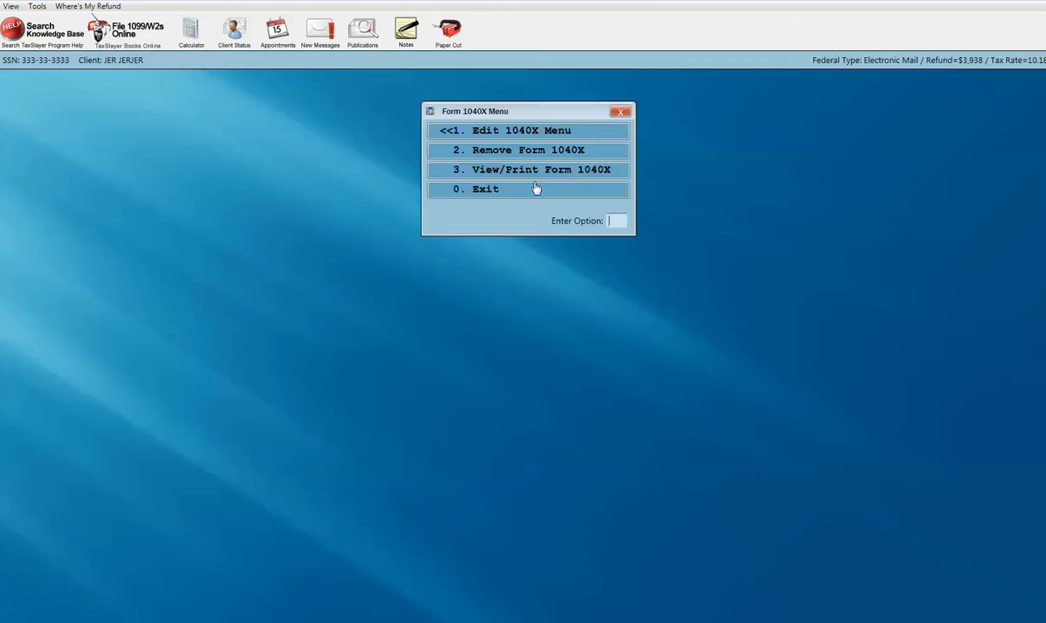
mouse_move(543, 130)
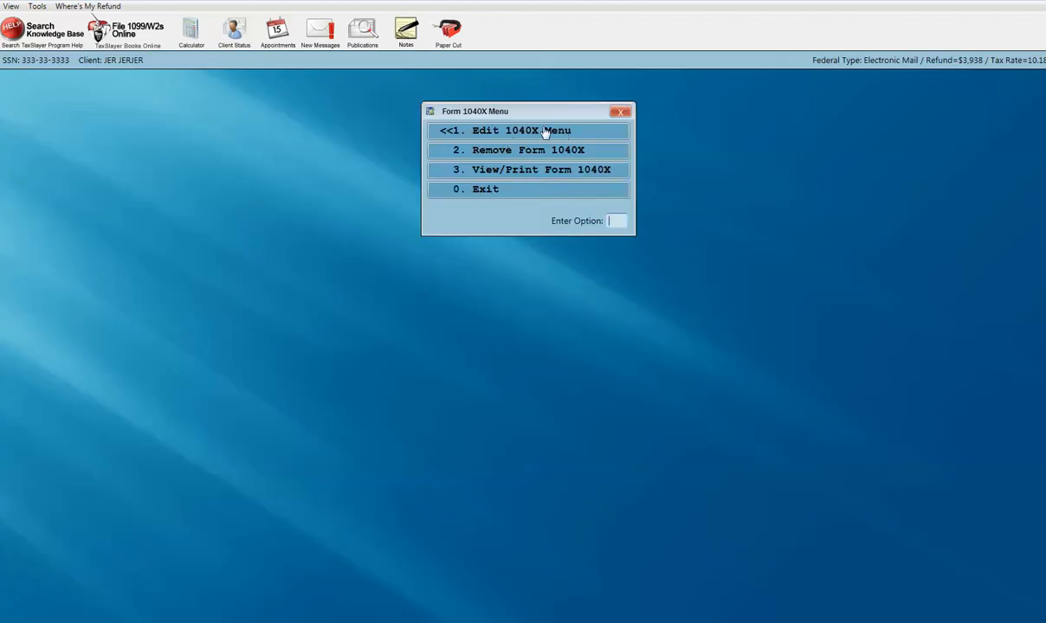
click(528, 129)
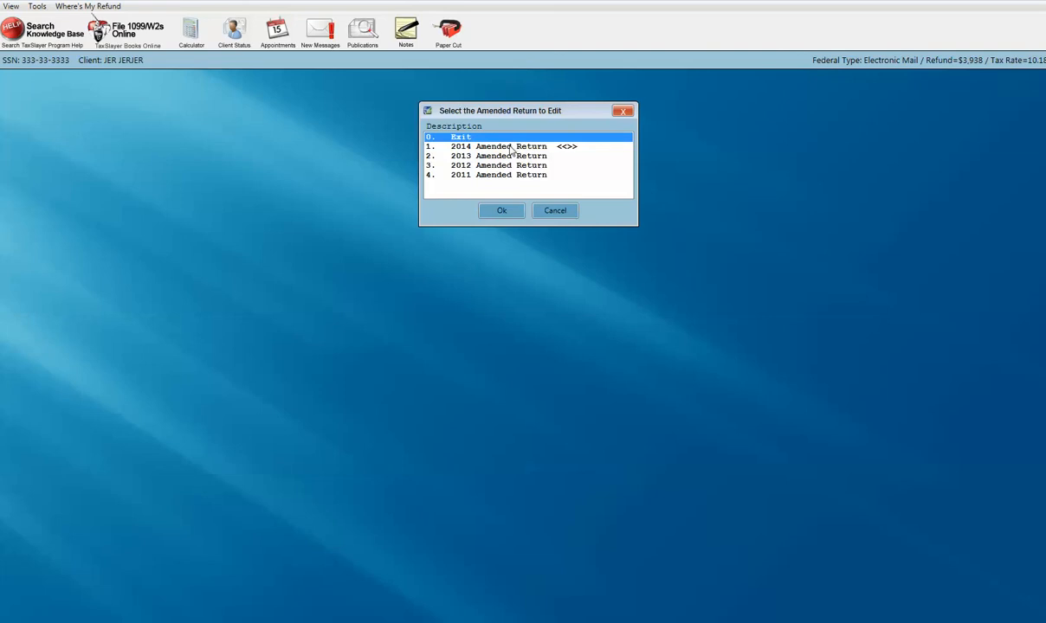
click(503, 212)
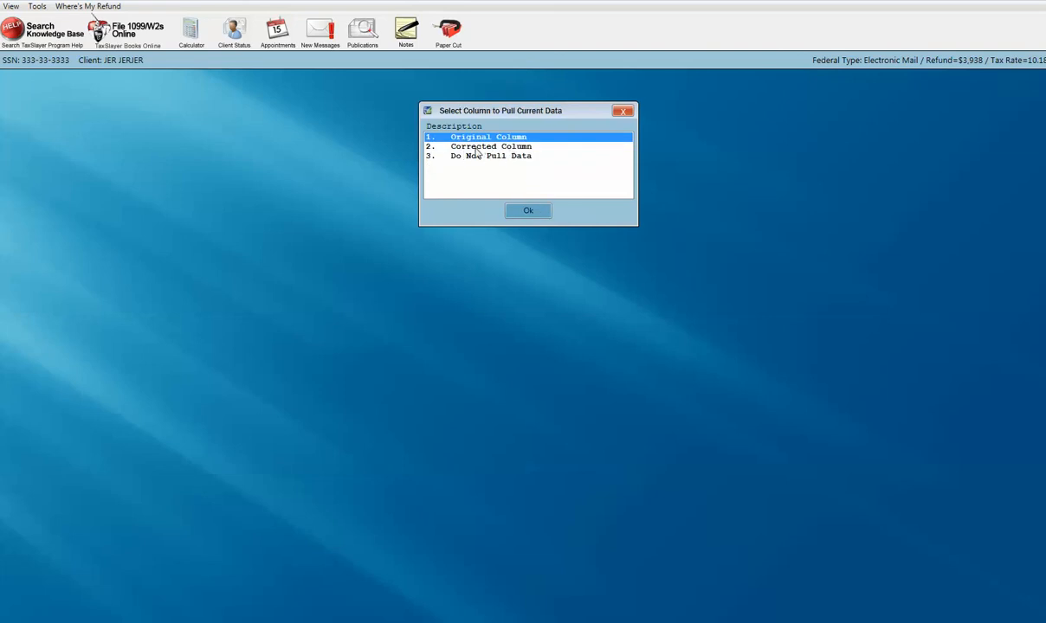
click(491, 145)
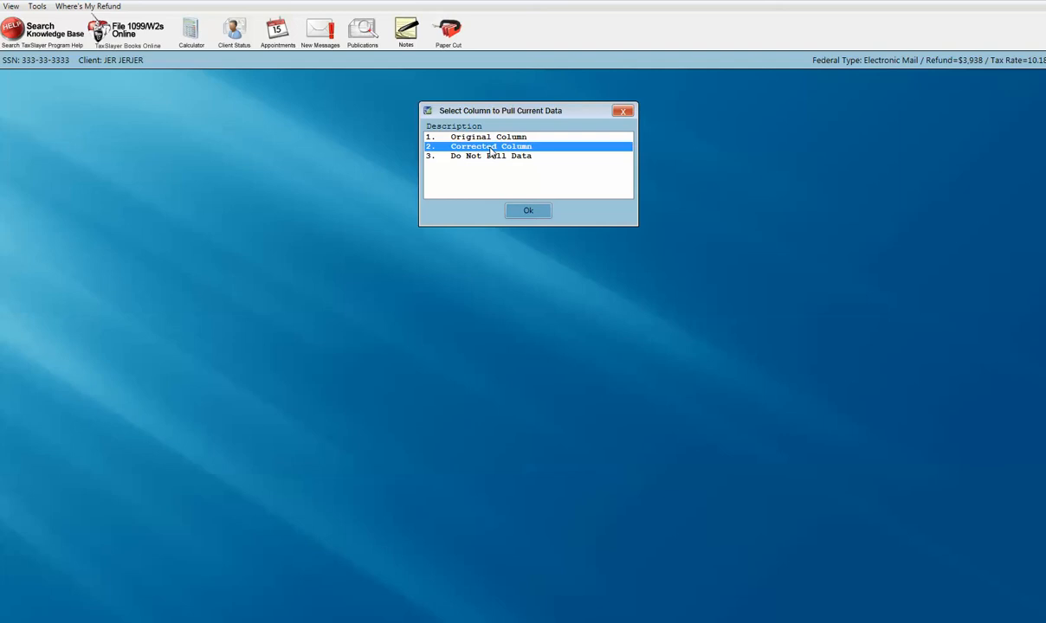
click(526, 211)
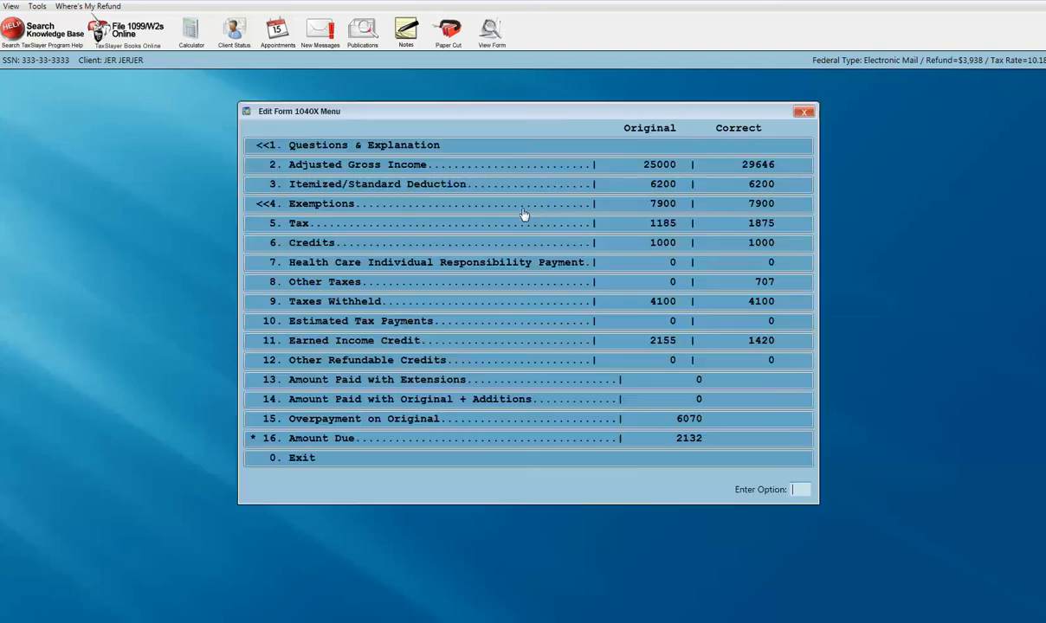
mouse_move(658, 176)
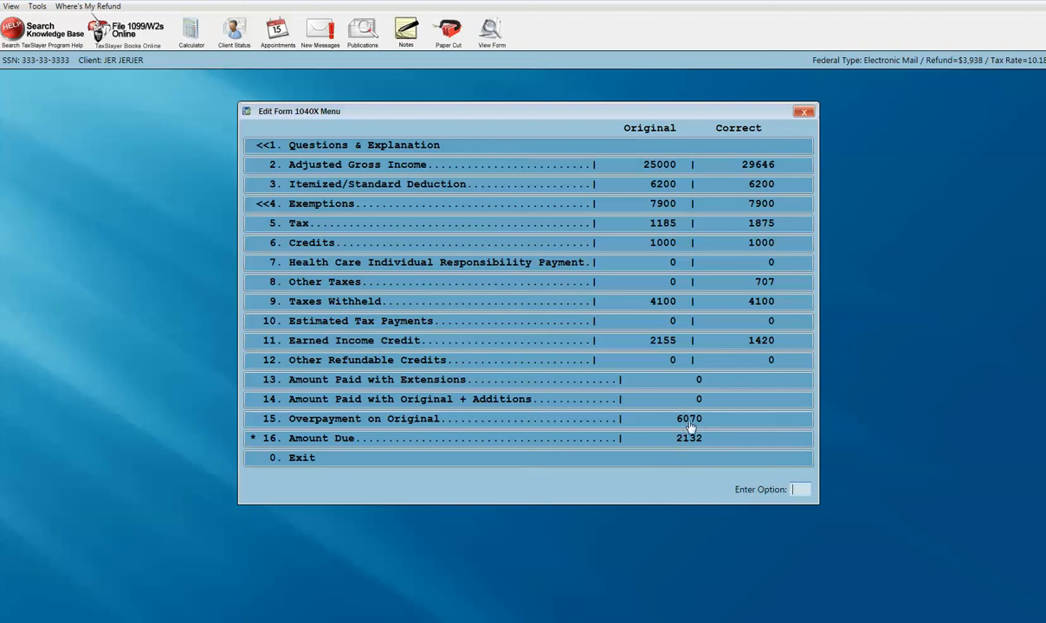
mouse_move(691, 430)
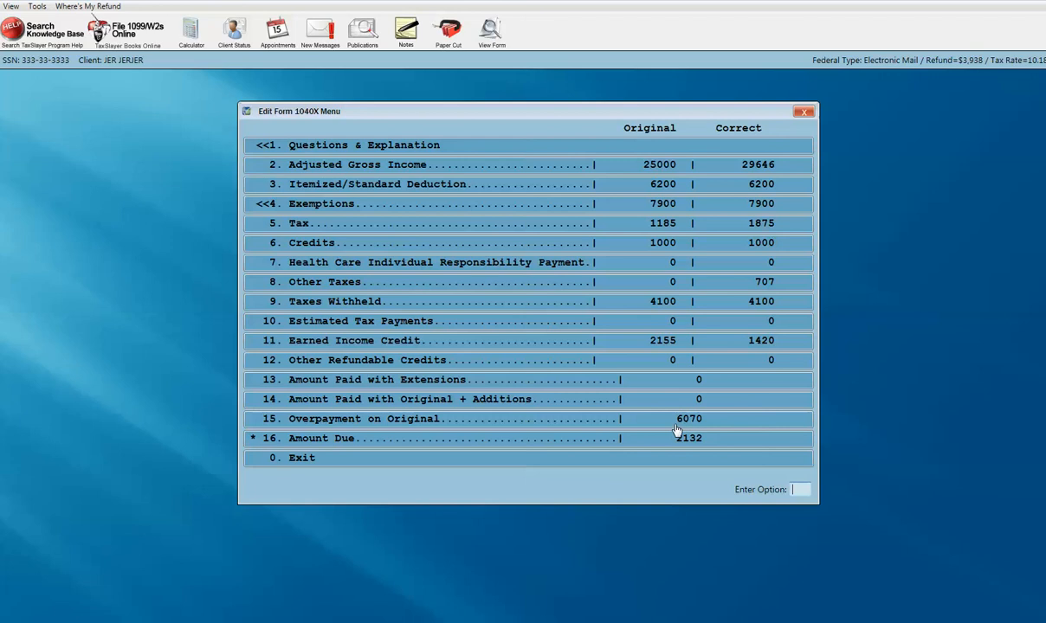
mouse_move(700, 439)
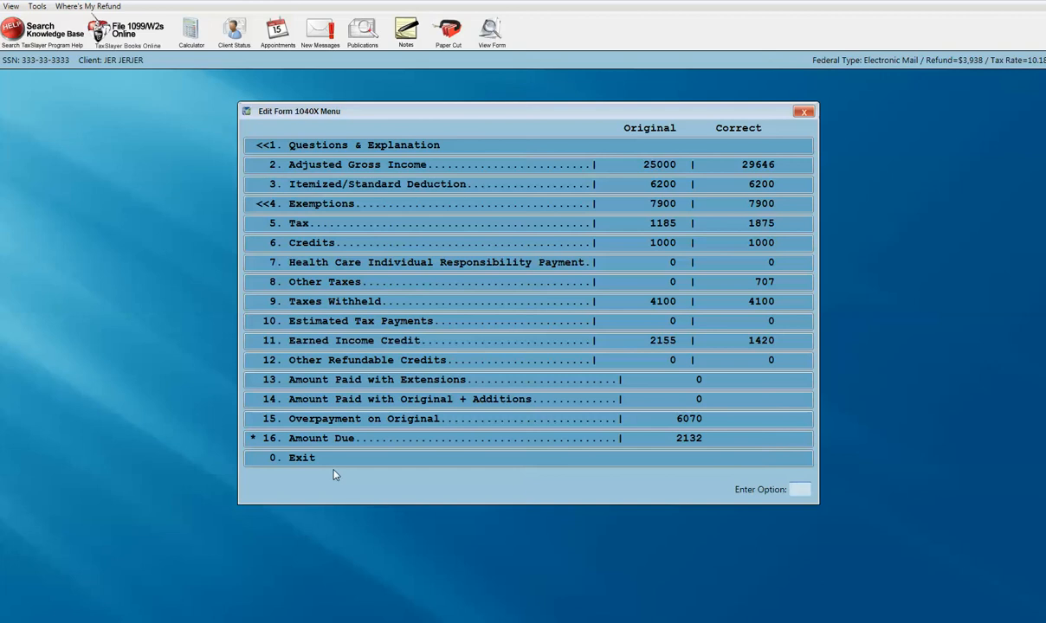
click(798, 489)
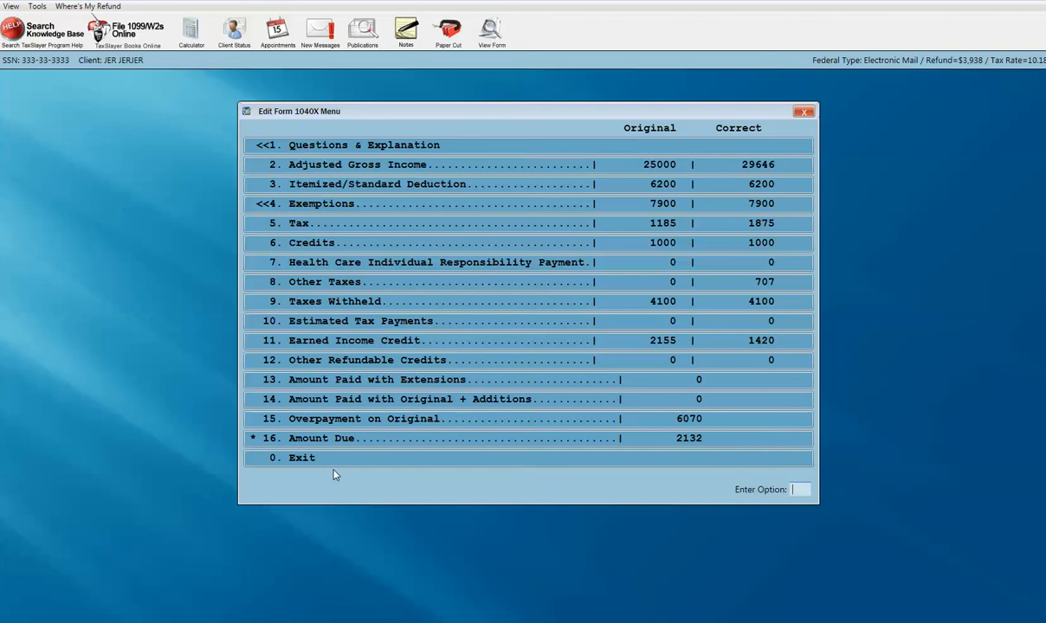
mouse_move(668, 178)
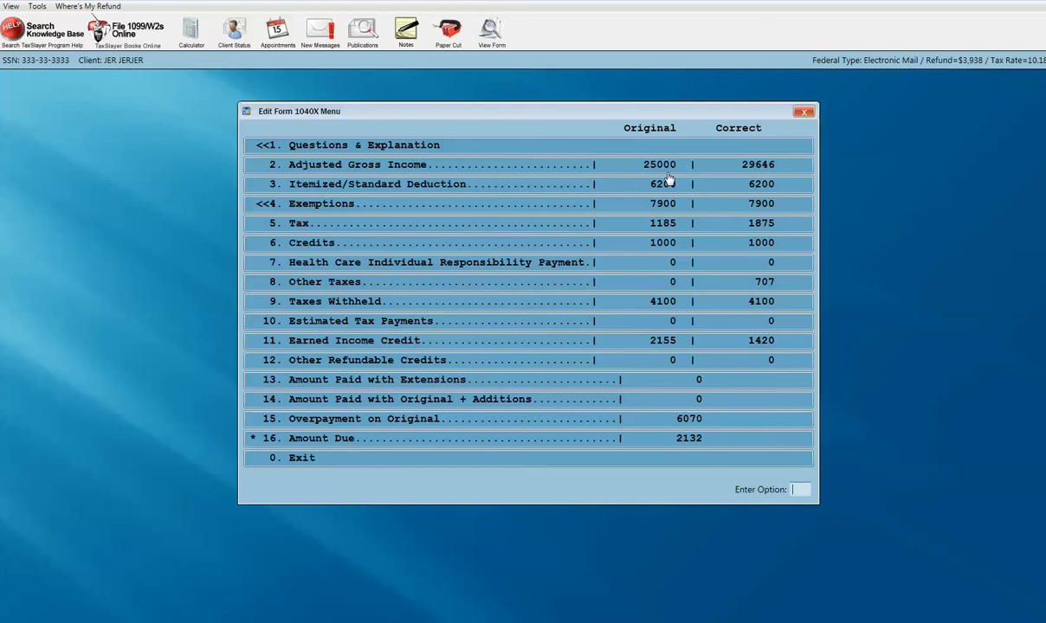